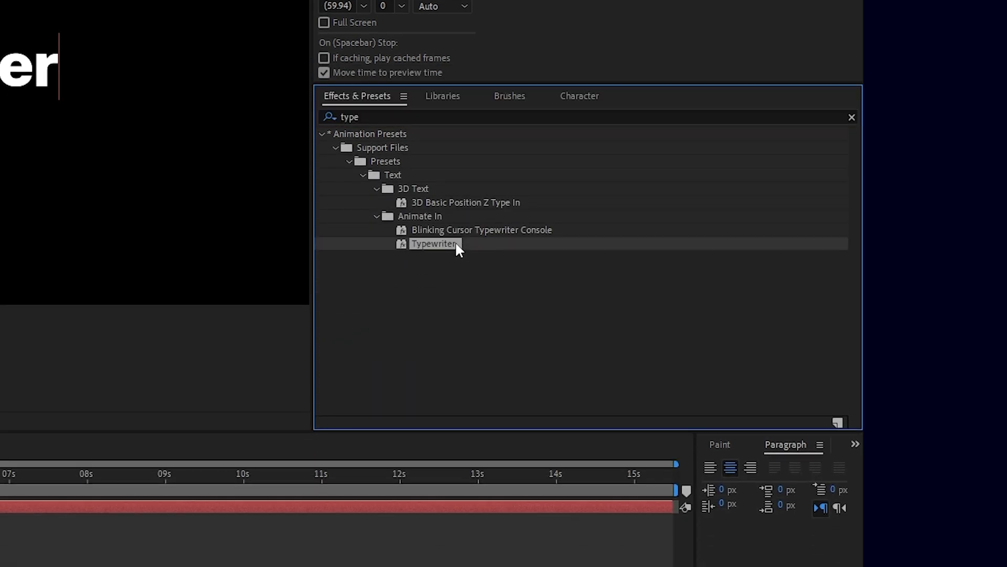
- Apply the Blinking Cursor Typewriter Console preset to the Typewriter text layer
double_click(436, 243)
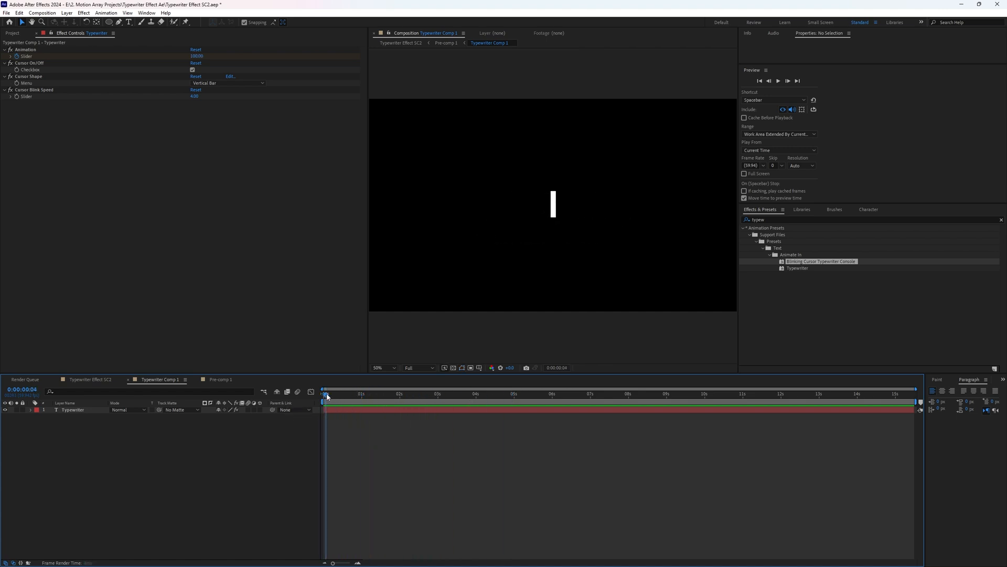
- Preview 'Typewriter' typing out letter by letter with its cursor, then show the Align panel
click(371, 394)
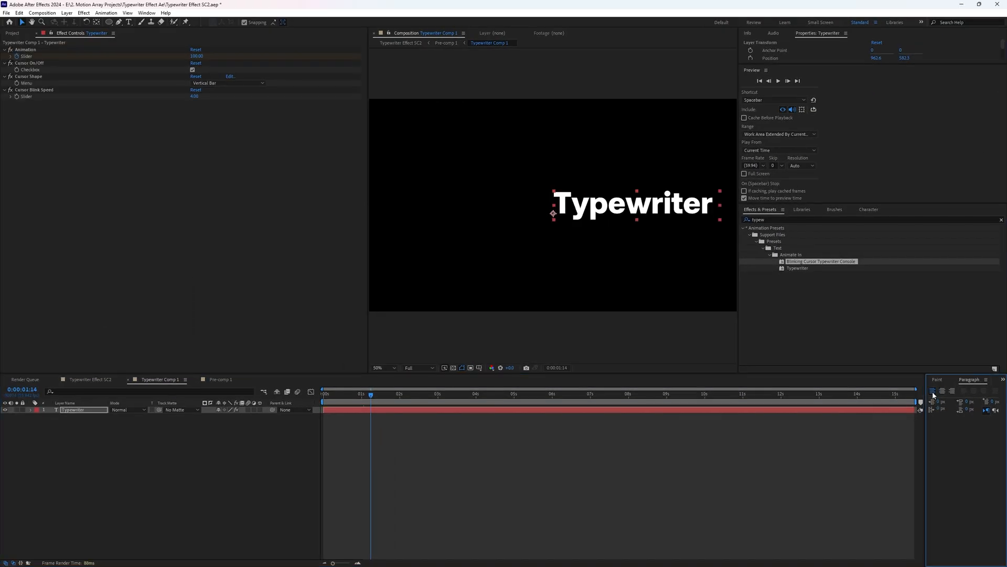
click(359, 393)
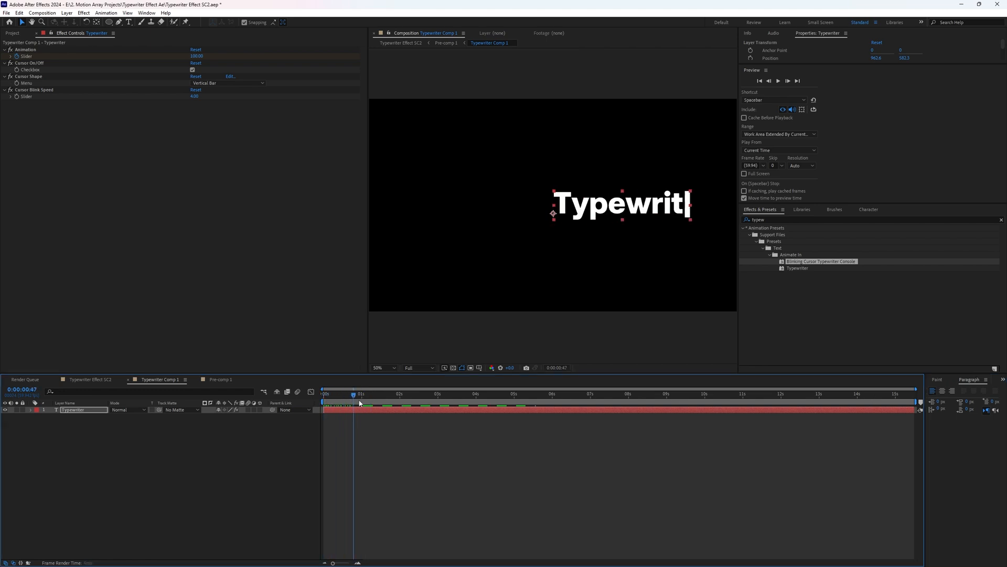
click(372, 394)
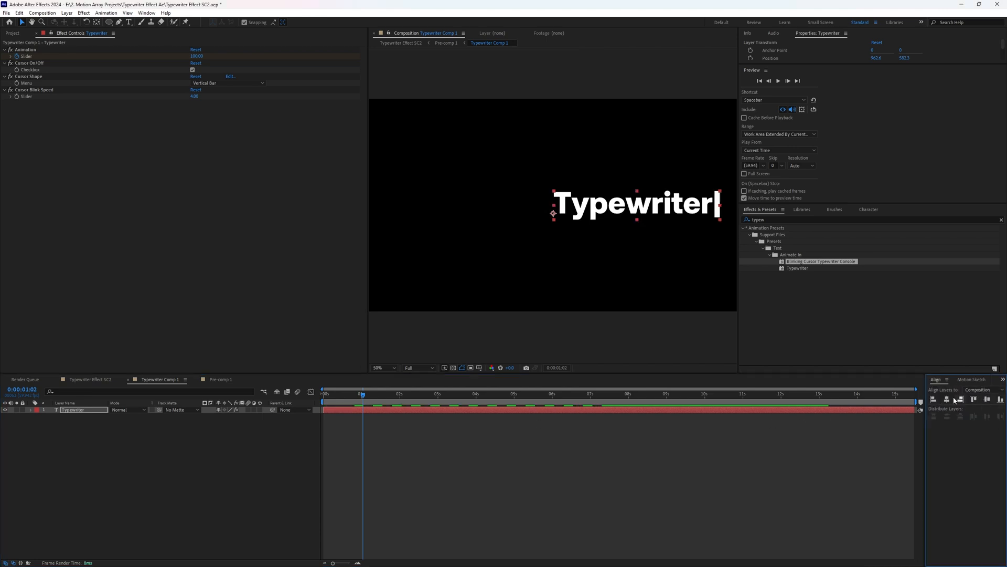
- Align the Typewriter text horizontally to the centre of the composition
click(960, 399)
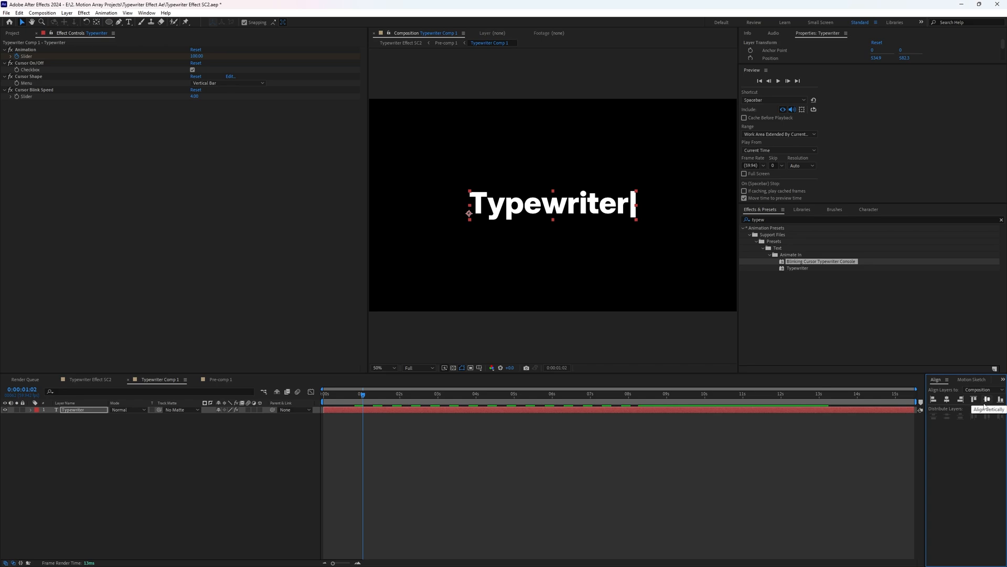
mouse_move(663, 513)
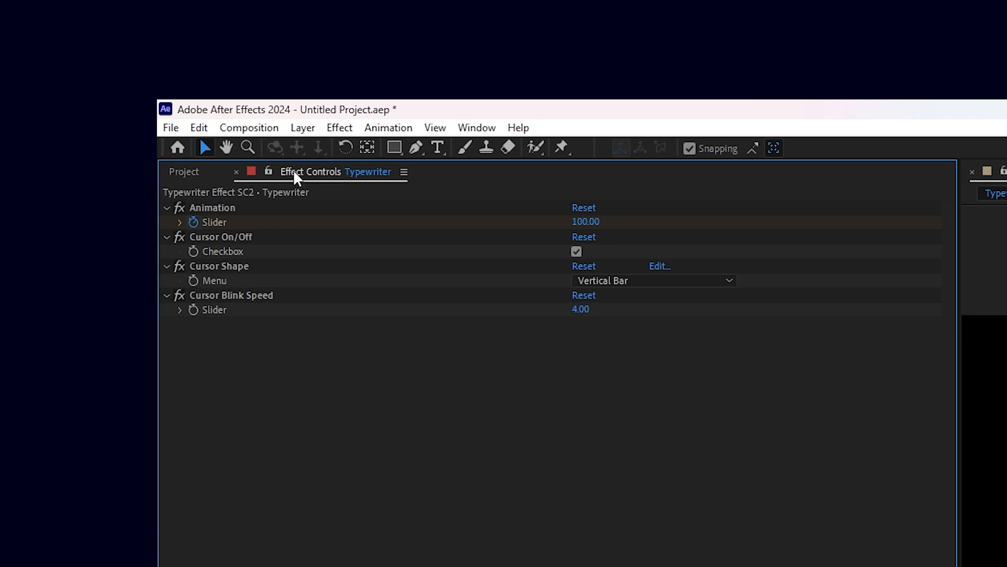
mouse_move(214, 301)
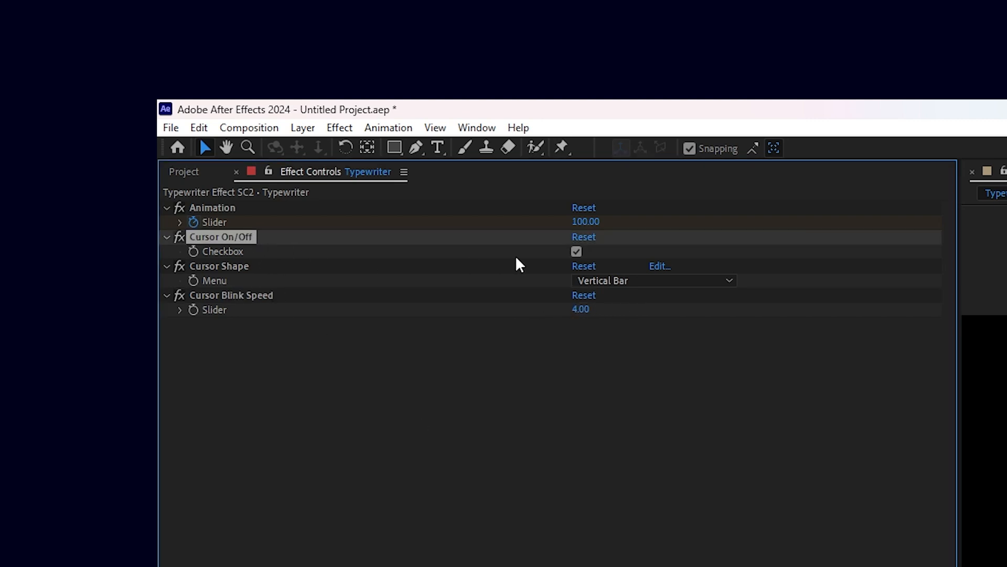
click(576, 251)
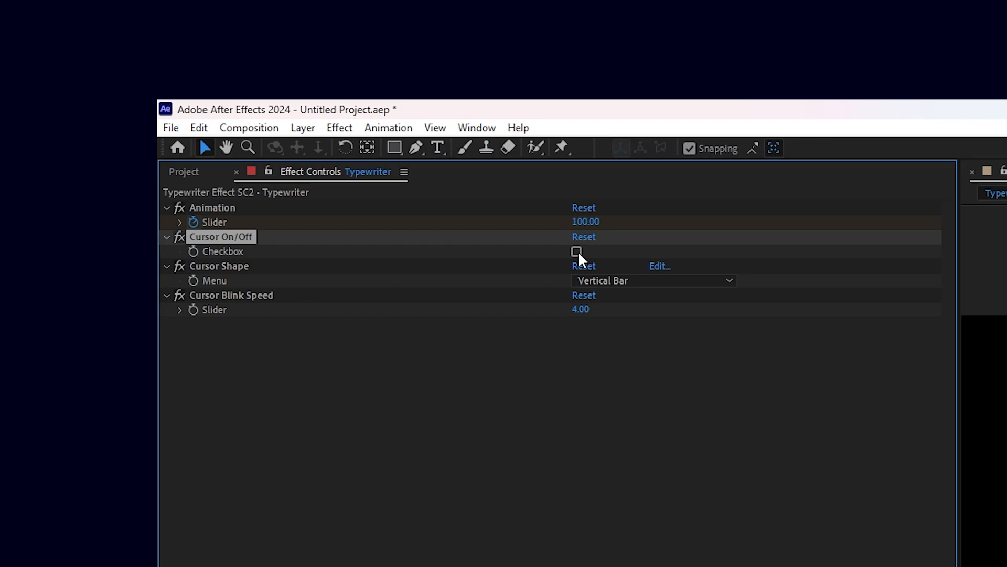
click(576, 250)
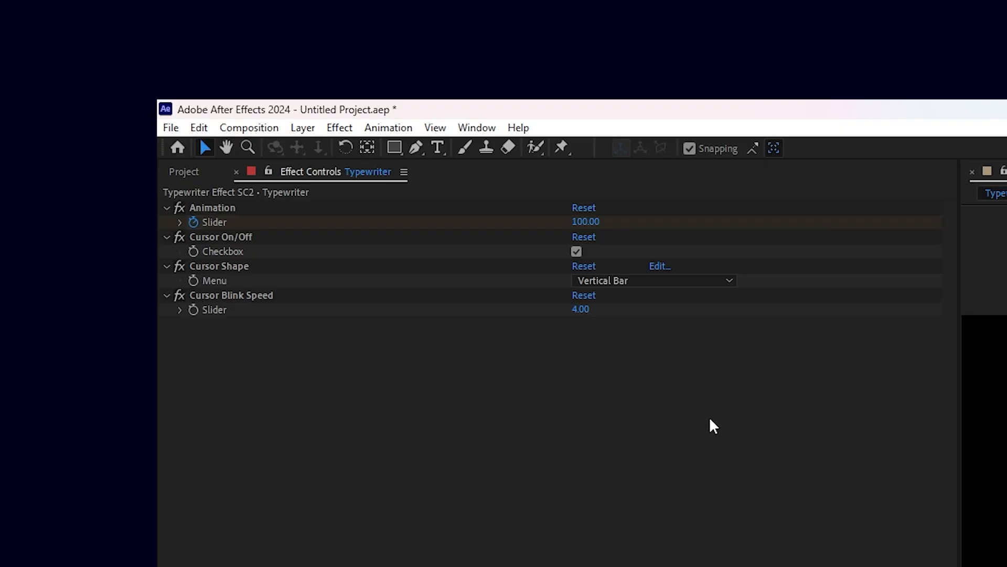
- Change Cursor Shape to Dash, then to Greater Than
click(652, 280)
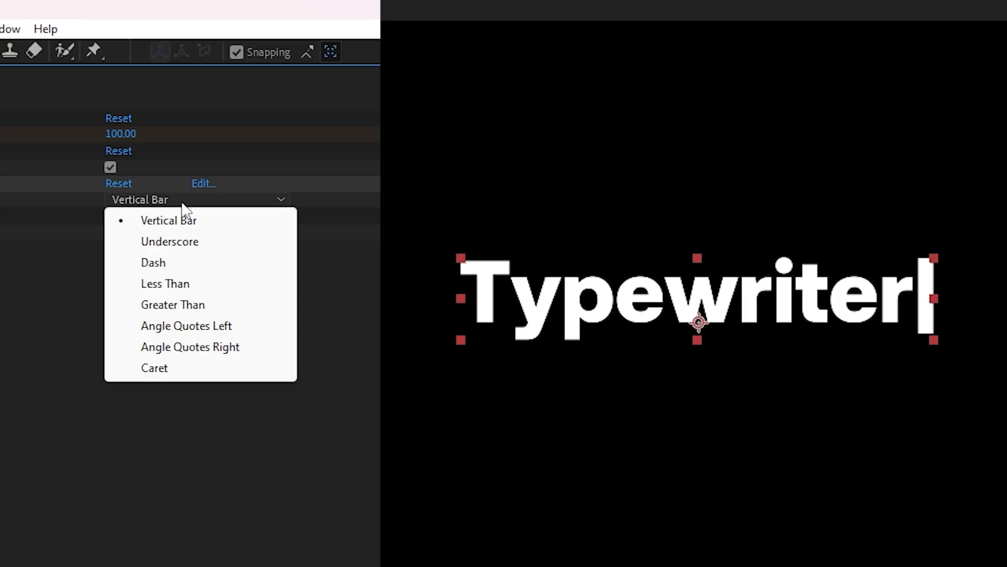
click(153, 263)
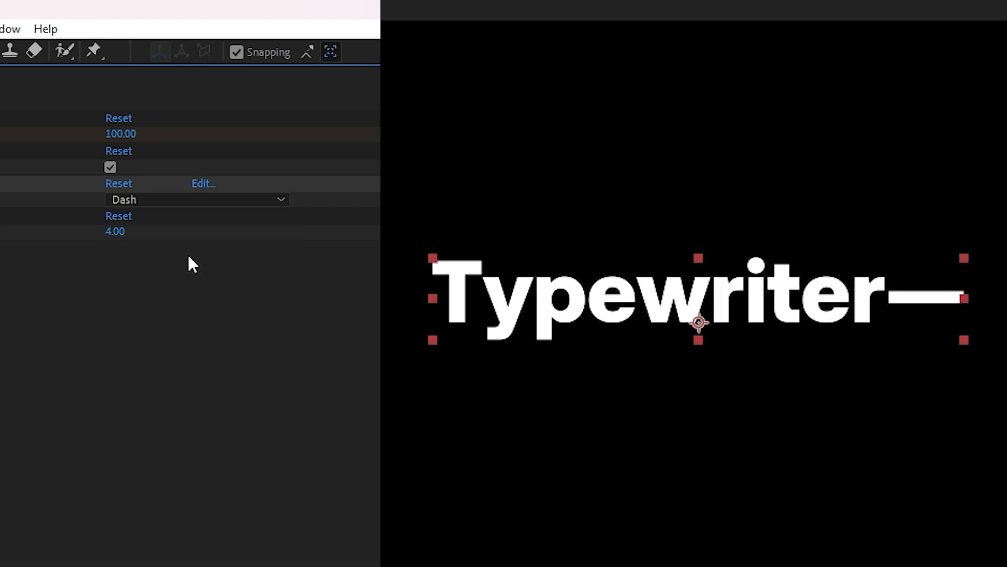
click(198, 200)
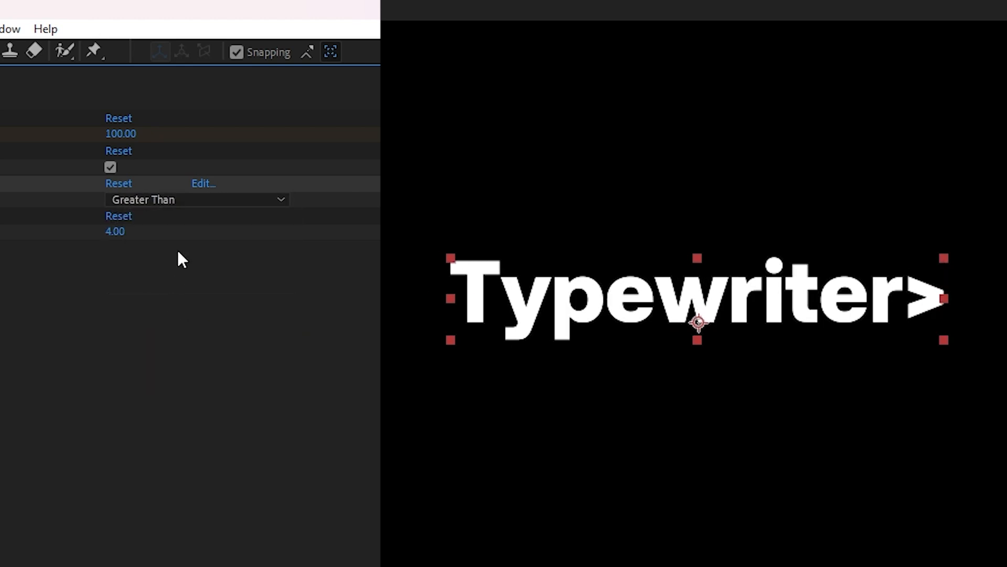
click(197, 200)
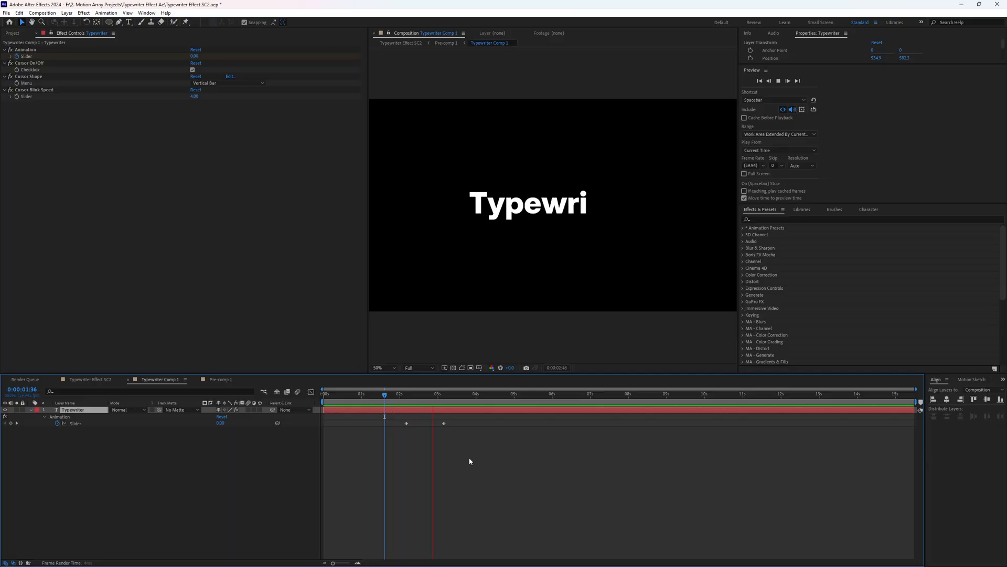
- Apply Super Glow to the Typewriter precomp and return to the Typewriter Effect SC2 comp
click(459, 393)
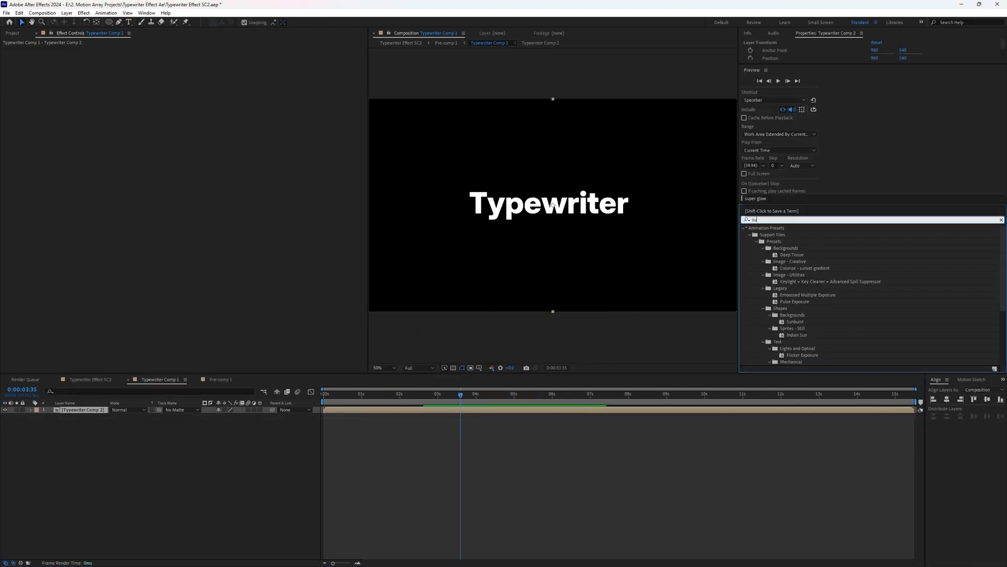
double_click(778, 234)
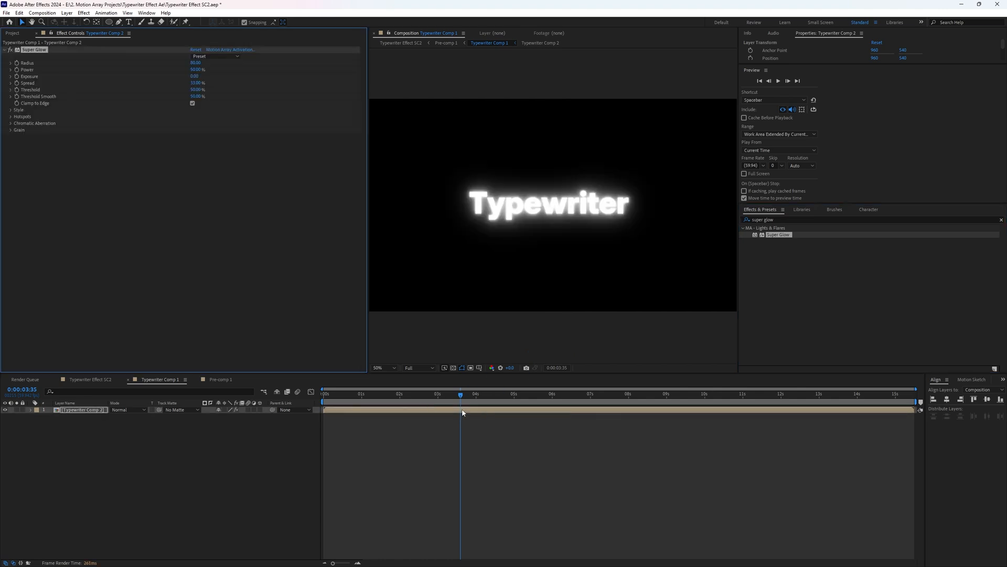
click(10, 123)
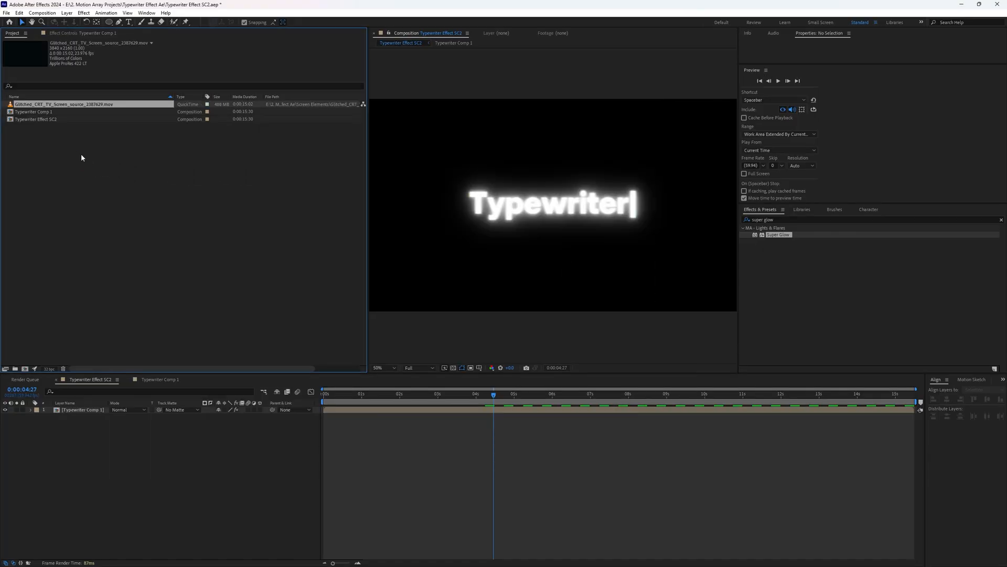
- Set the CRT screen footage layer's blending mode to Add over the glowing text
click(128, 410)
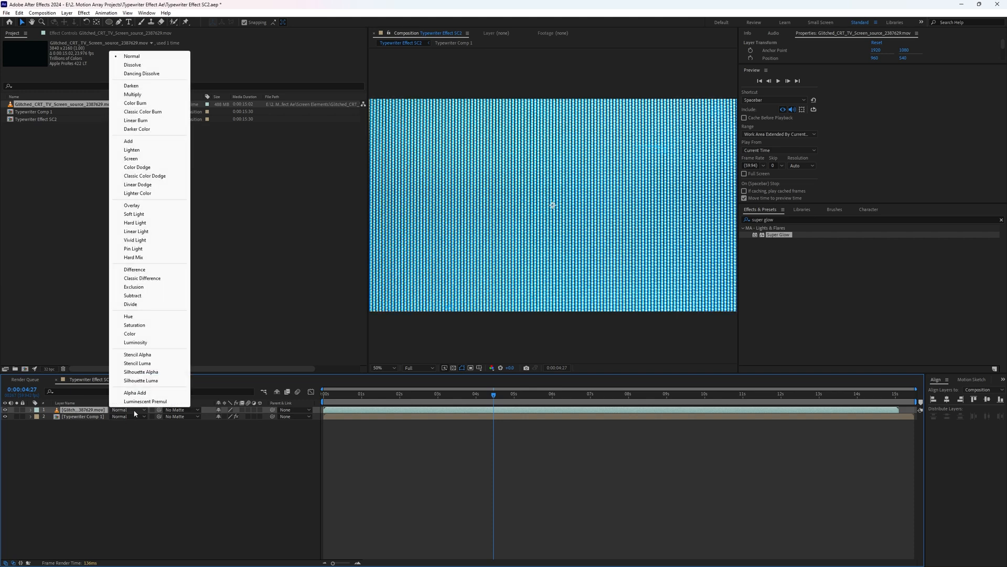
click(128, 141)
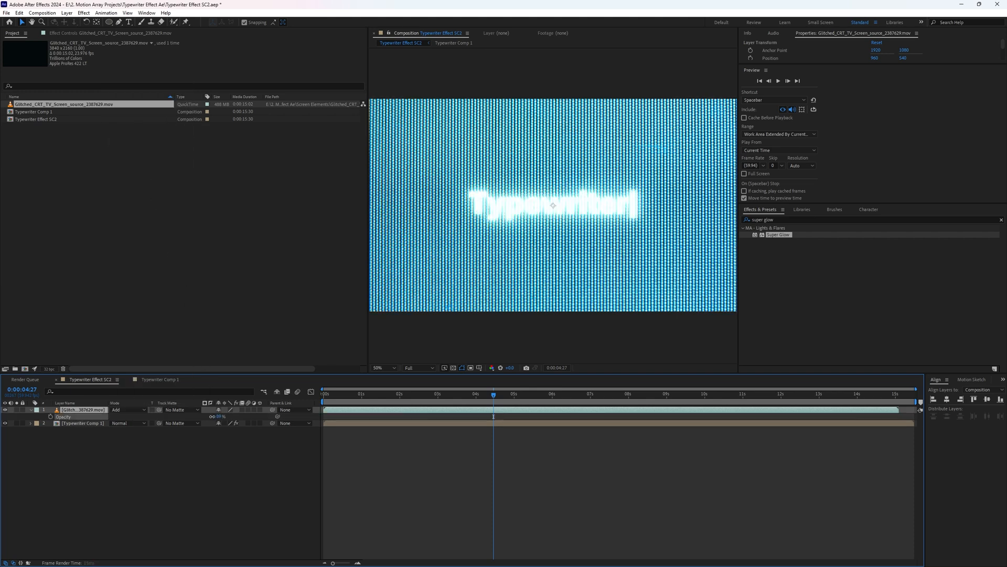
click(110, 22)
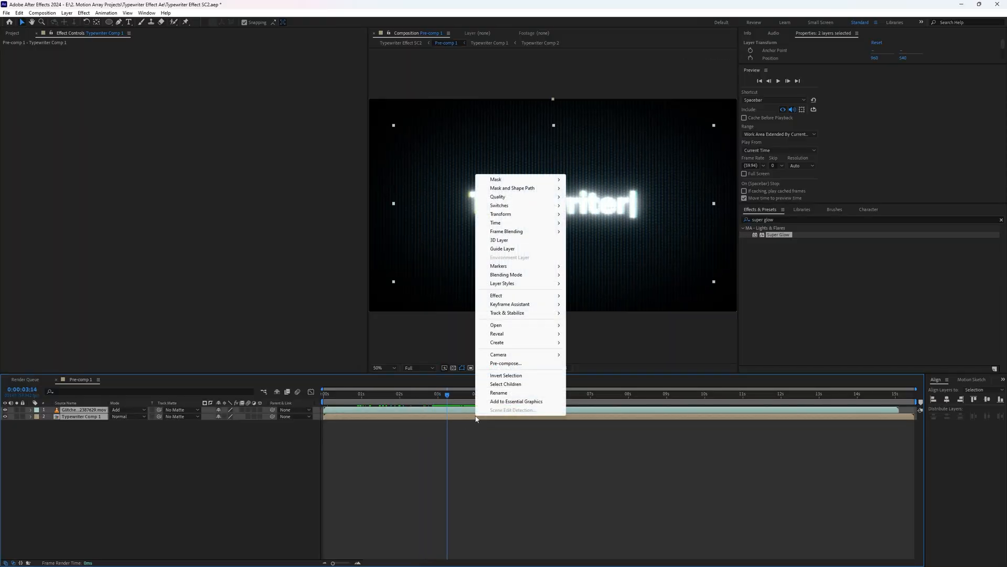
- Pre-compose the CRT overlay and Typewriter Comp 1 into Pre-comp 2, moving all attributes
click(506, 363)
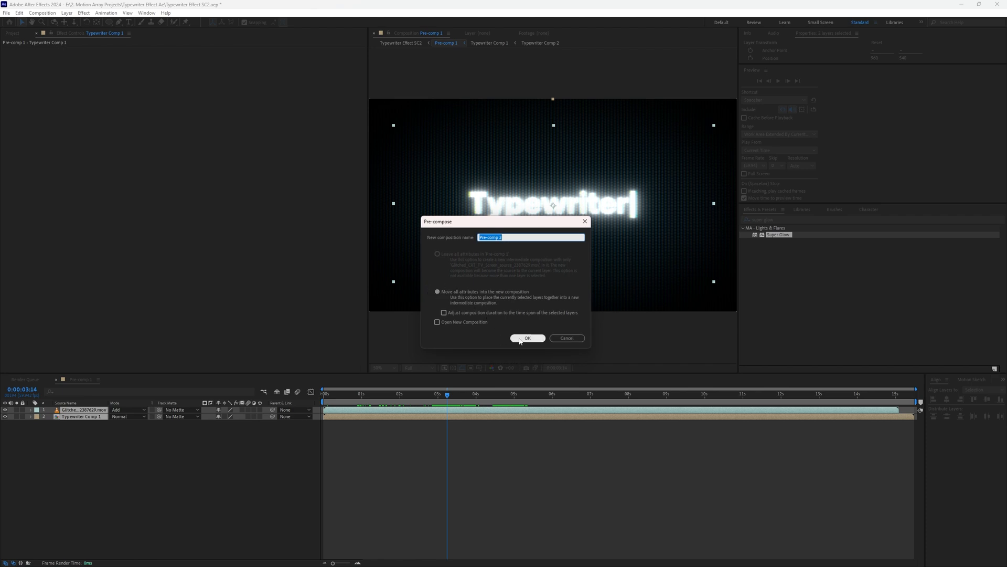
click(527, 338)
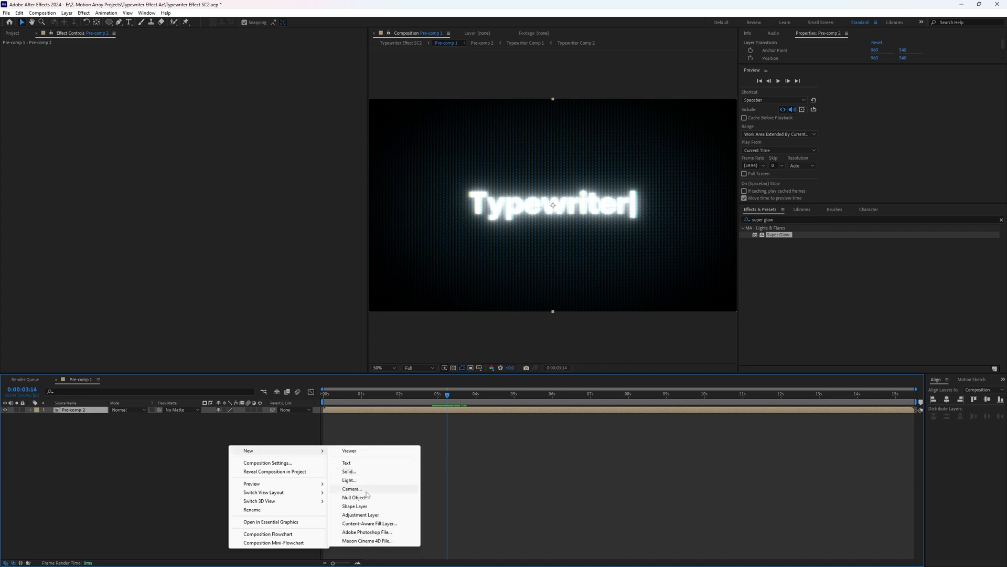
- Create Camera 1 using the 15mm wide-angle preset
click(352, 489)
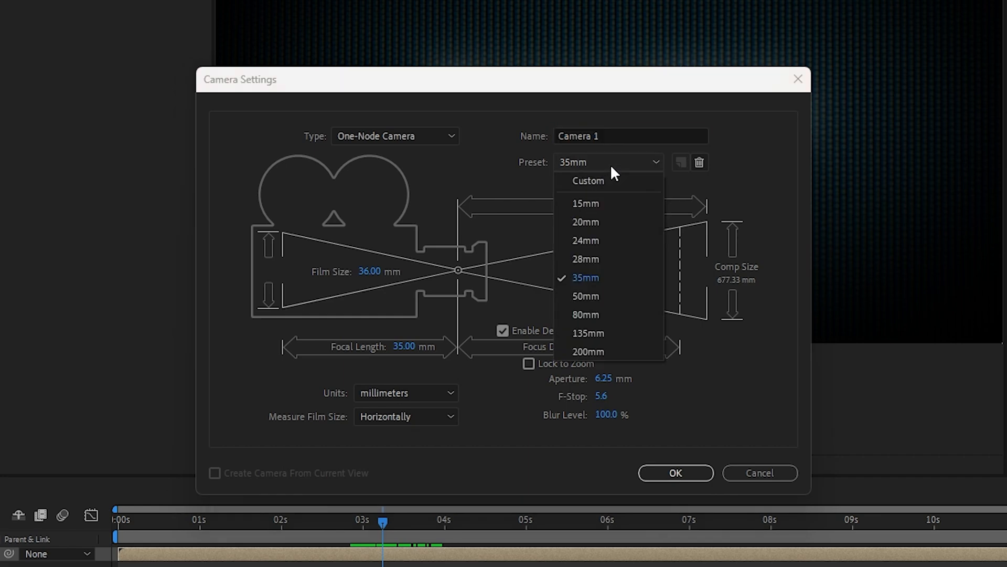
mouse_move(602, 204)
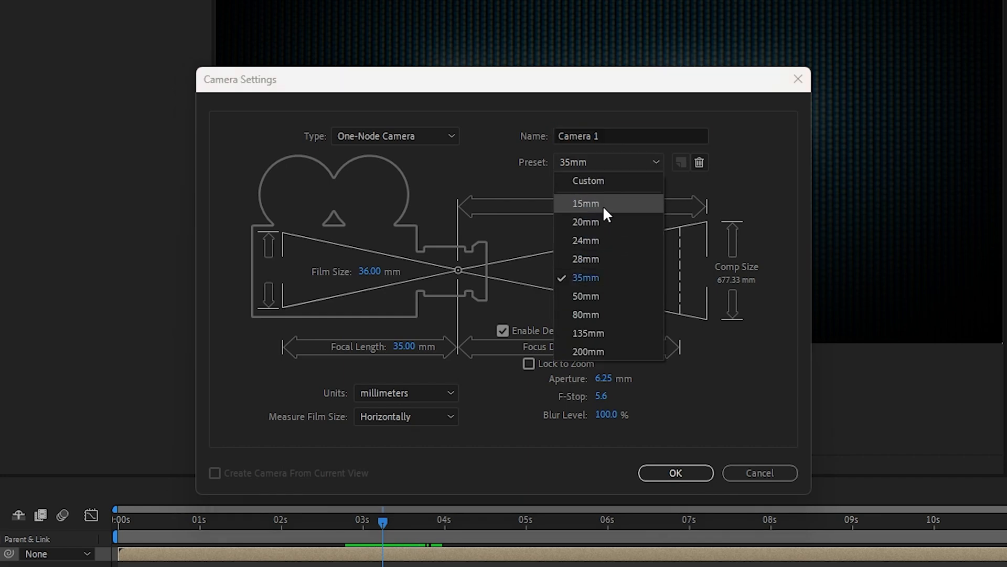
click(585, 202)
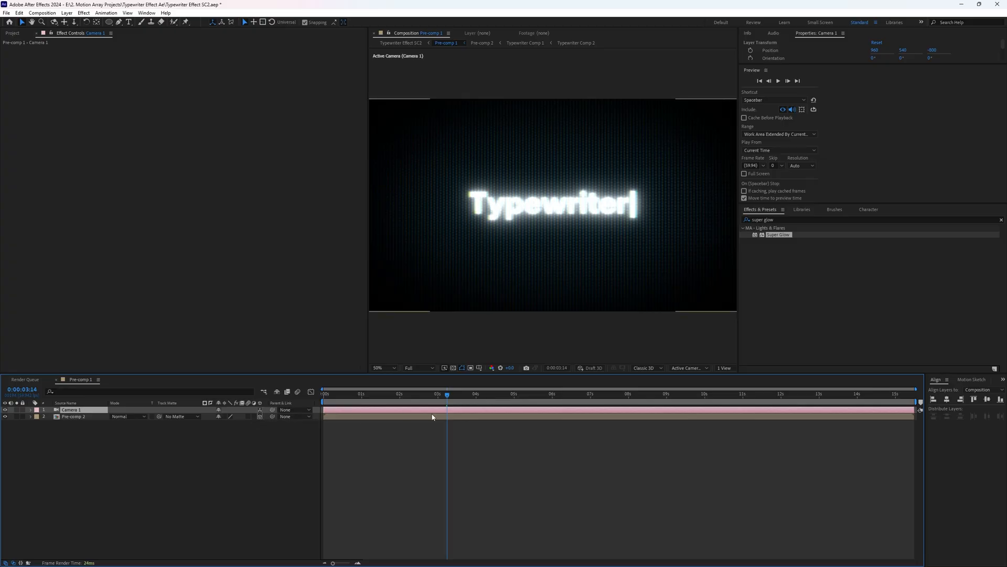
- Select Pre-comp 2 and expand its Transform to keyframe 3D position, orientation and rotation
click(72, 416)
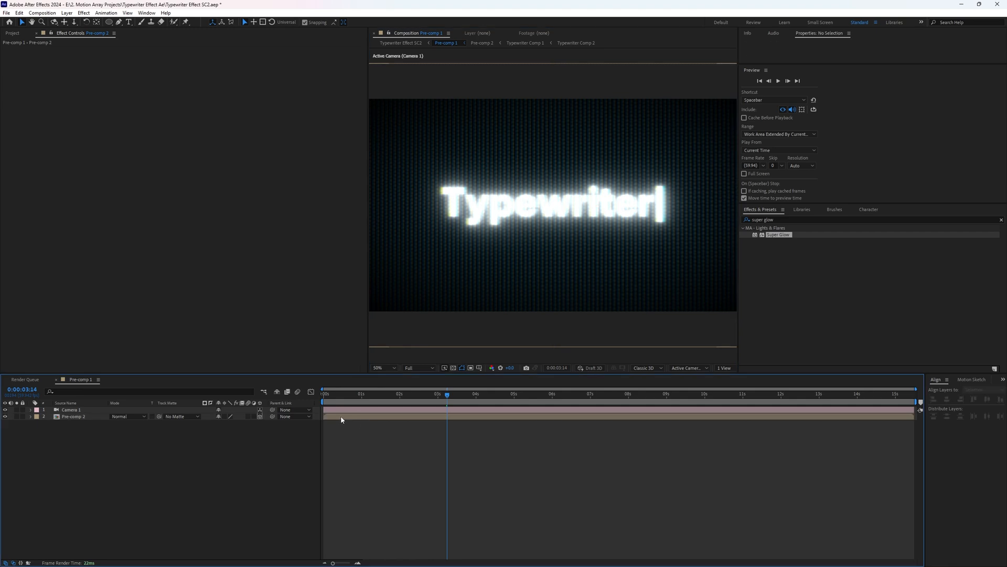
click(72, 415)
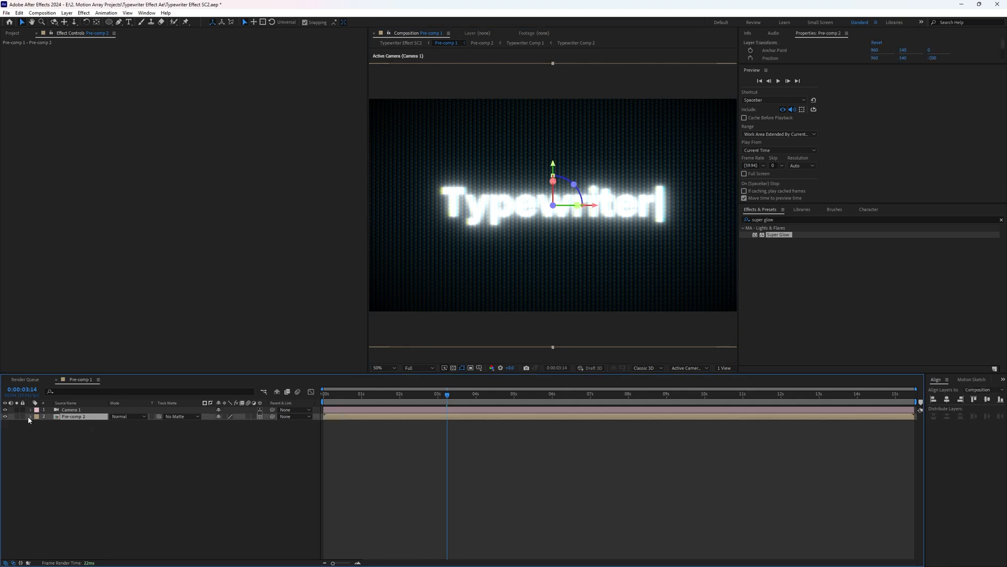
click(29, 416)
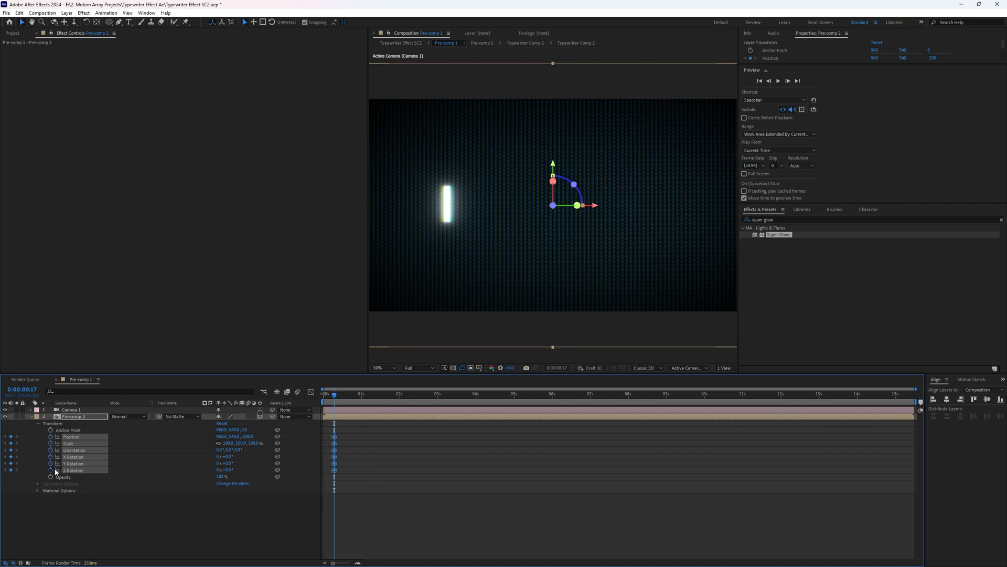
click(535, 394)
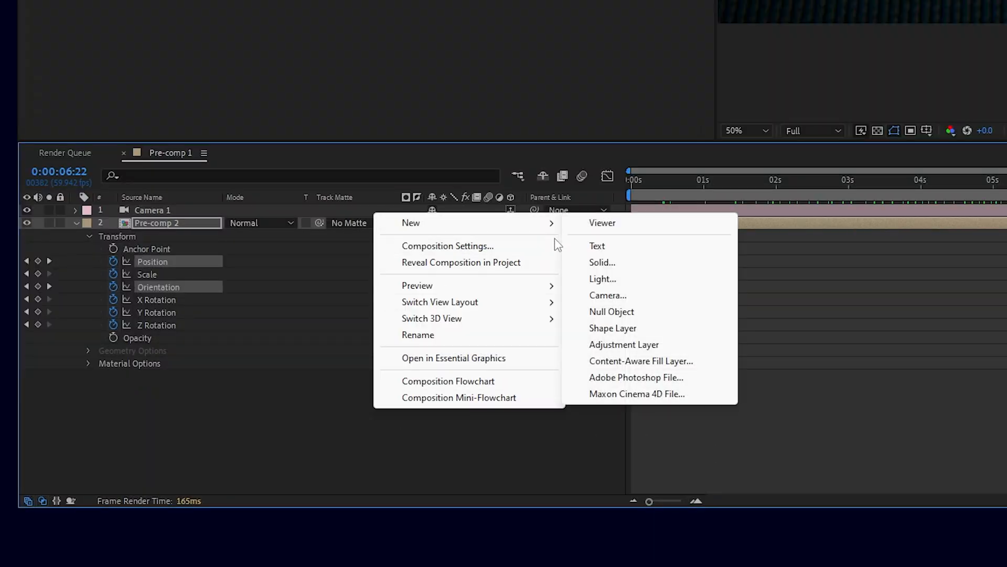
- Create Black Solid 1, a black full-frame solid, beneath Pre-comp 2
click(600, 262)
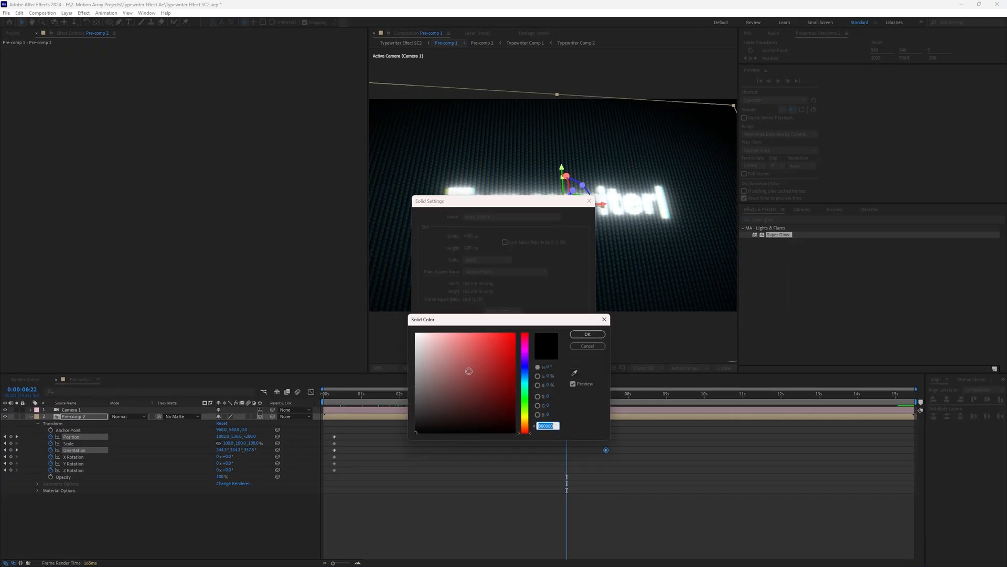
click(586, 334)
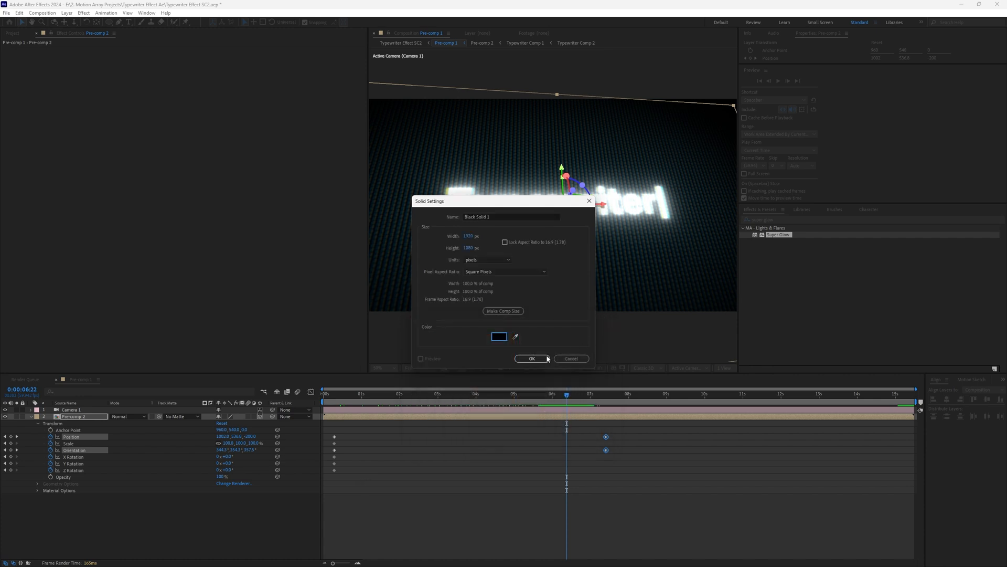
click(531, 359)
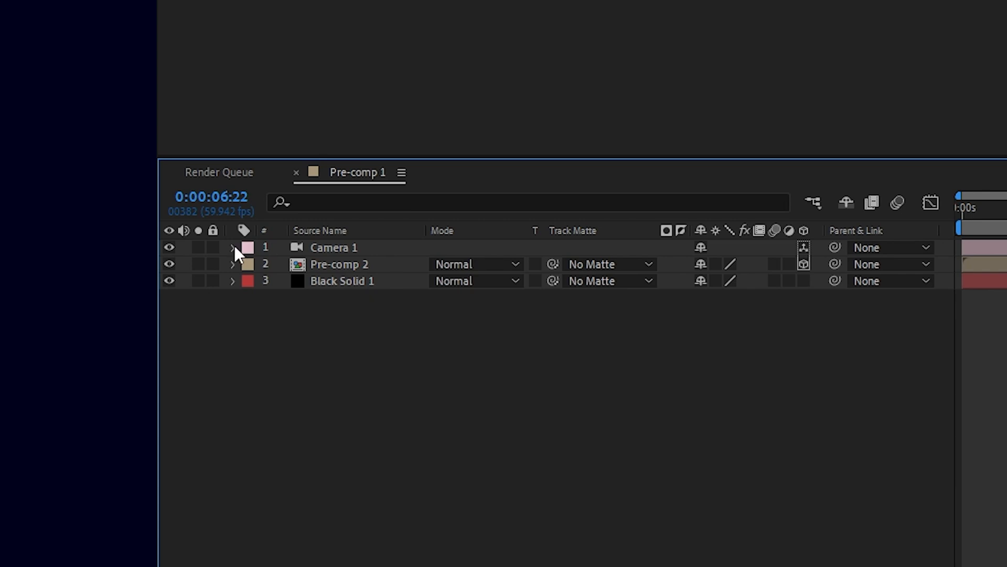
- Switch the composition's 3D renderer to Classic 3D in Composition Settings
click(234, 248)
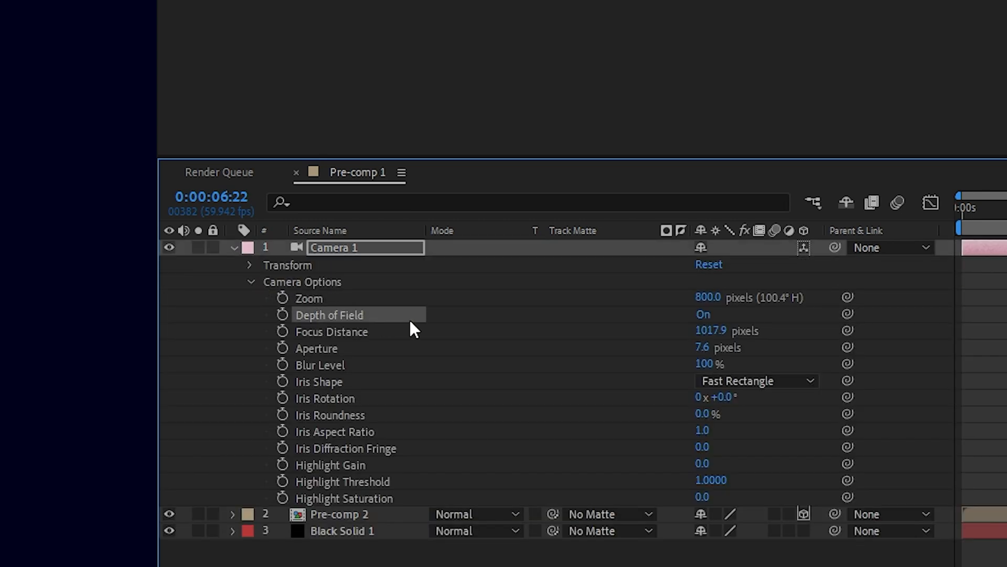
click(250, 282)
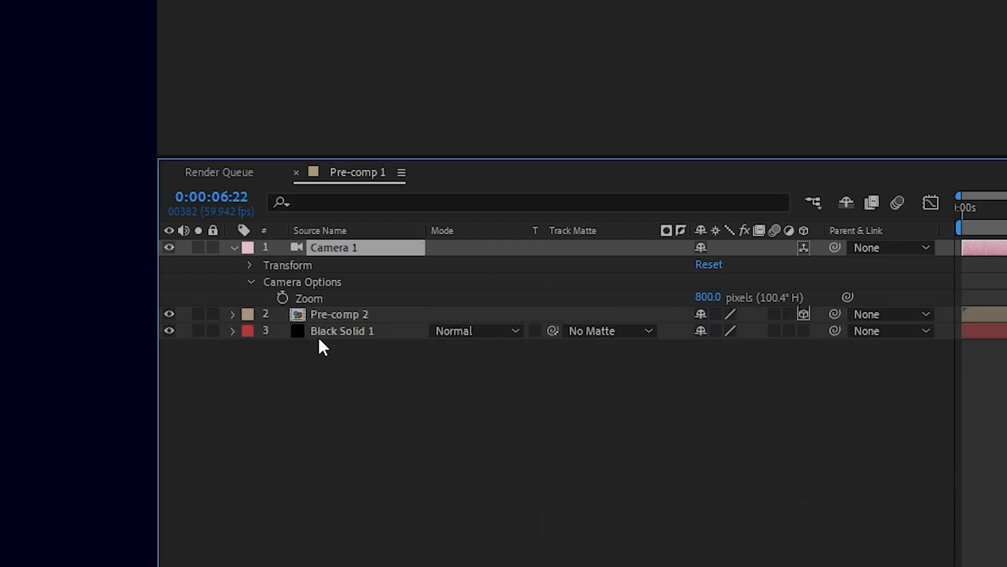
click(362, 165)
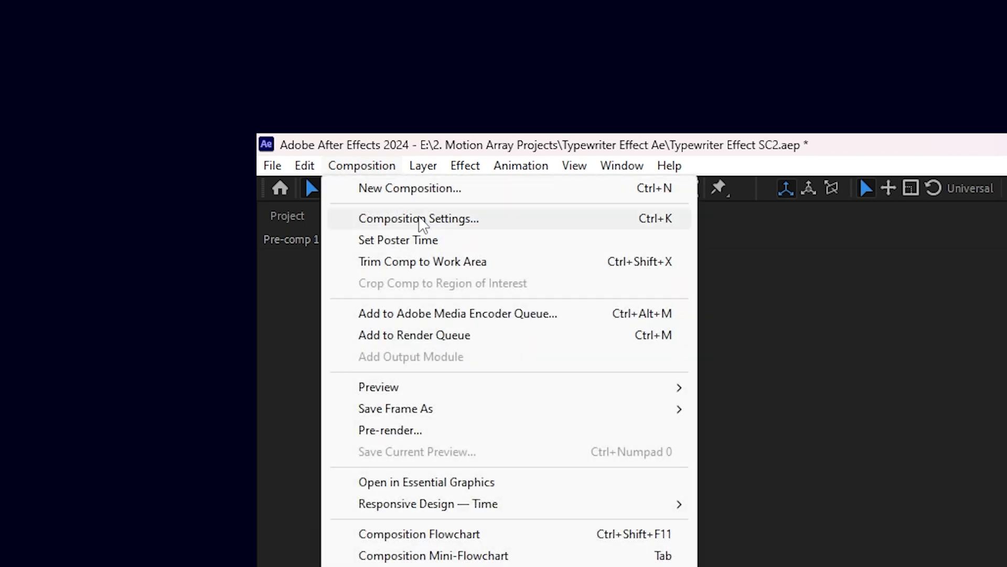
click(417, 218)
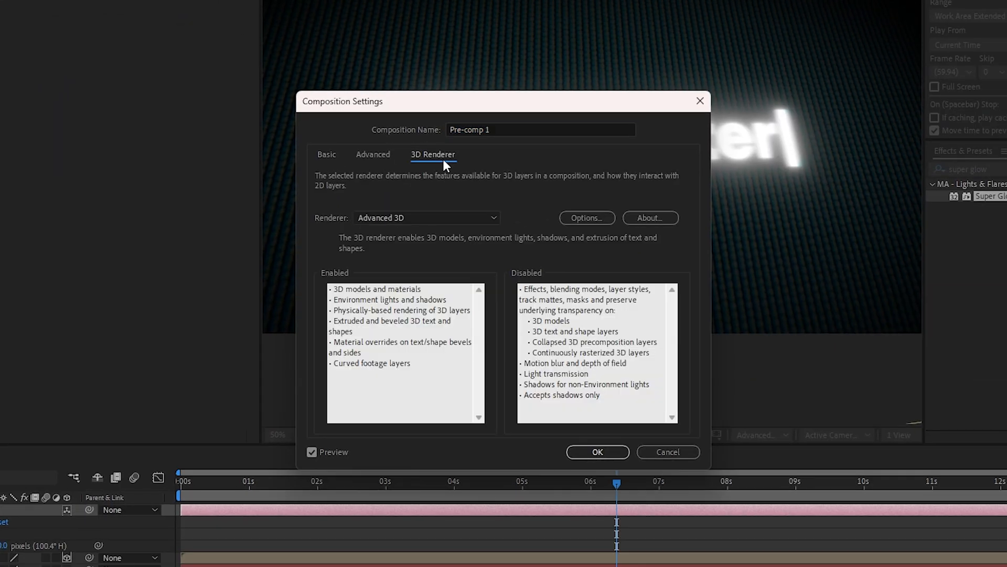
click(426, 217)
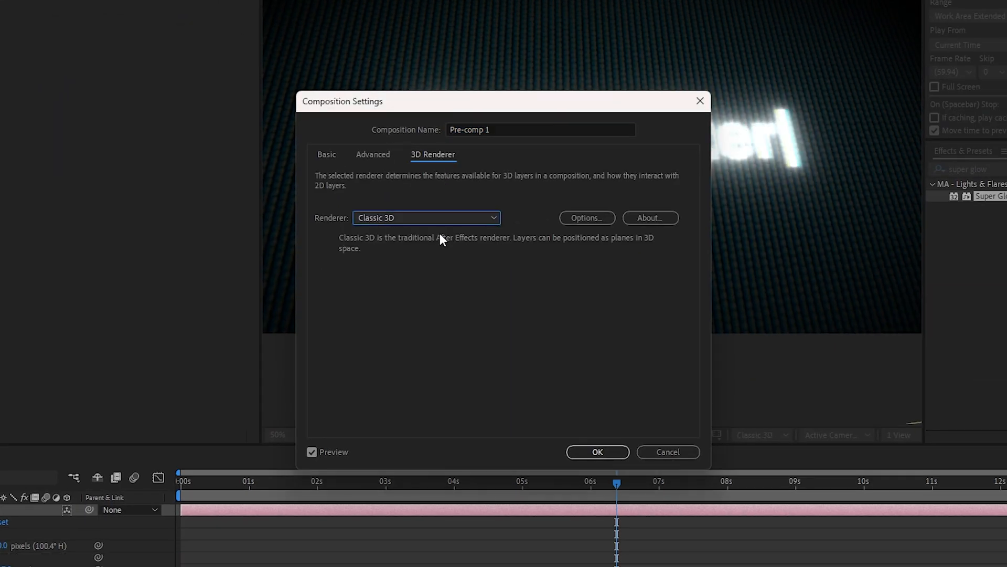
click(596, 451)
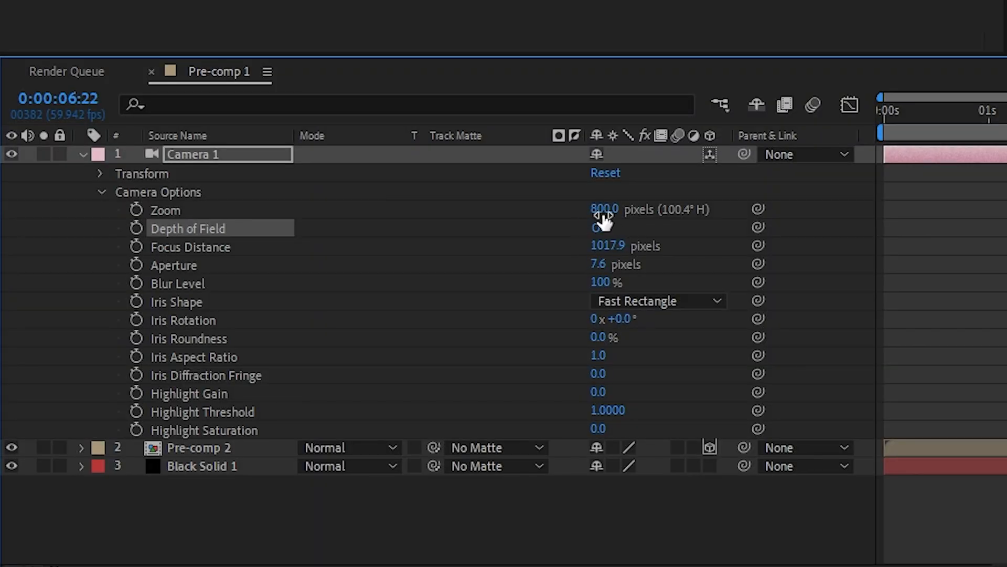
- Raise Camera 1's aperture to 500.6 pixels for strong depth-of-field blur
click(599, 227)
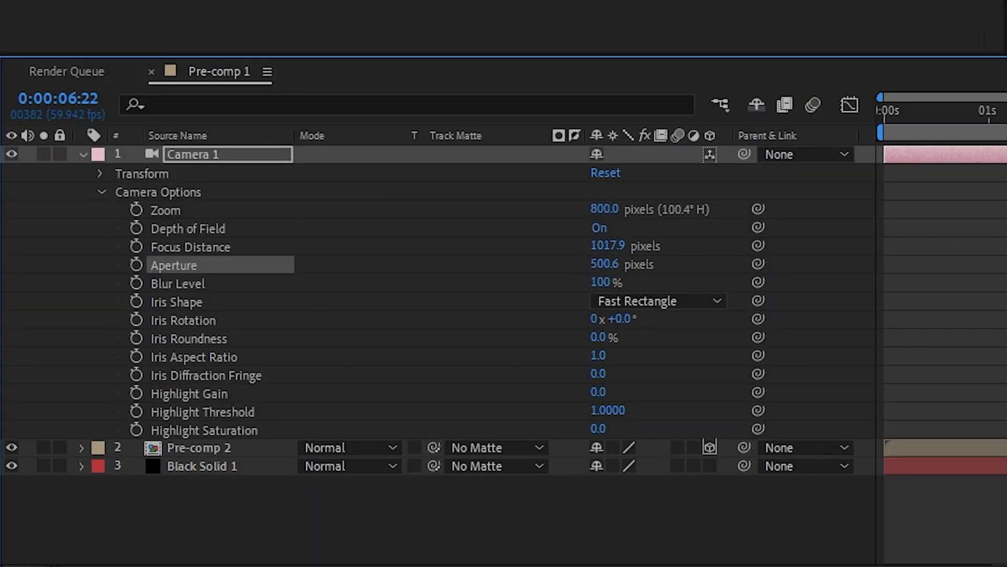